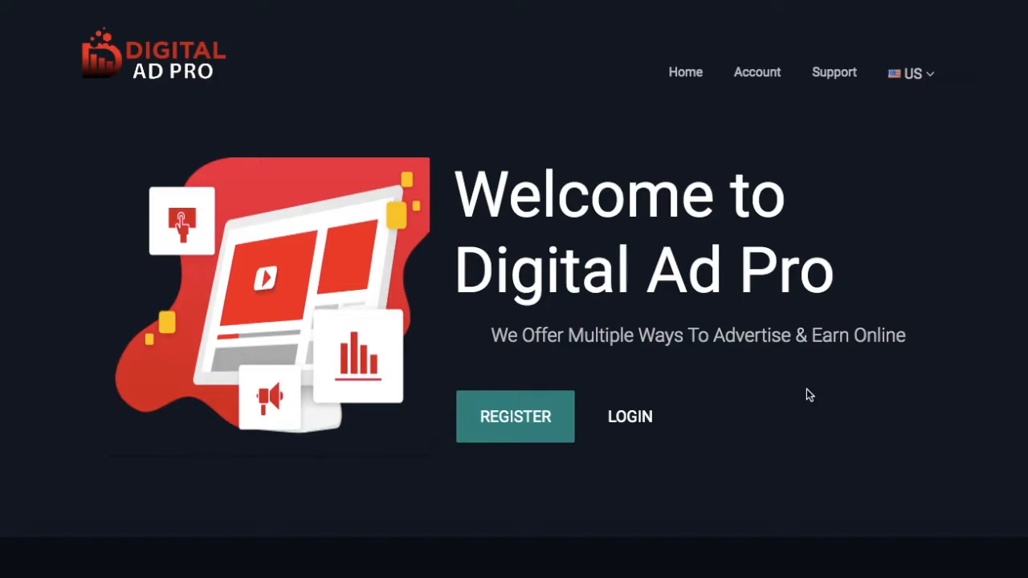
pyautogui.moveTo(629, 428)
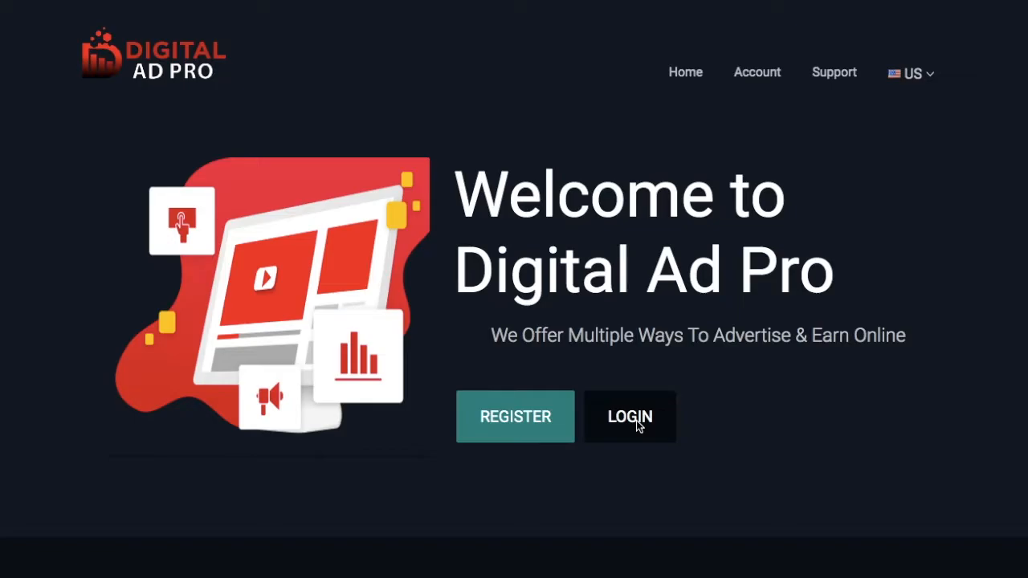
# Log into the back office and expand the Earn menu listing CPA/GPT, PTC, offer walls and YouTube
pyautogui.click(630, 416)
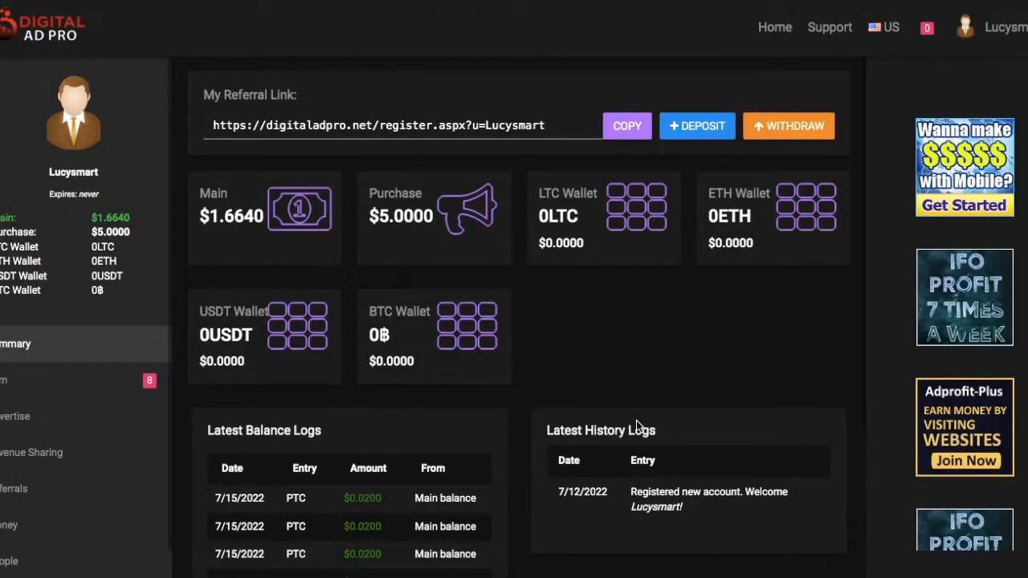
pyautogui.moveTo(574, 542)
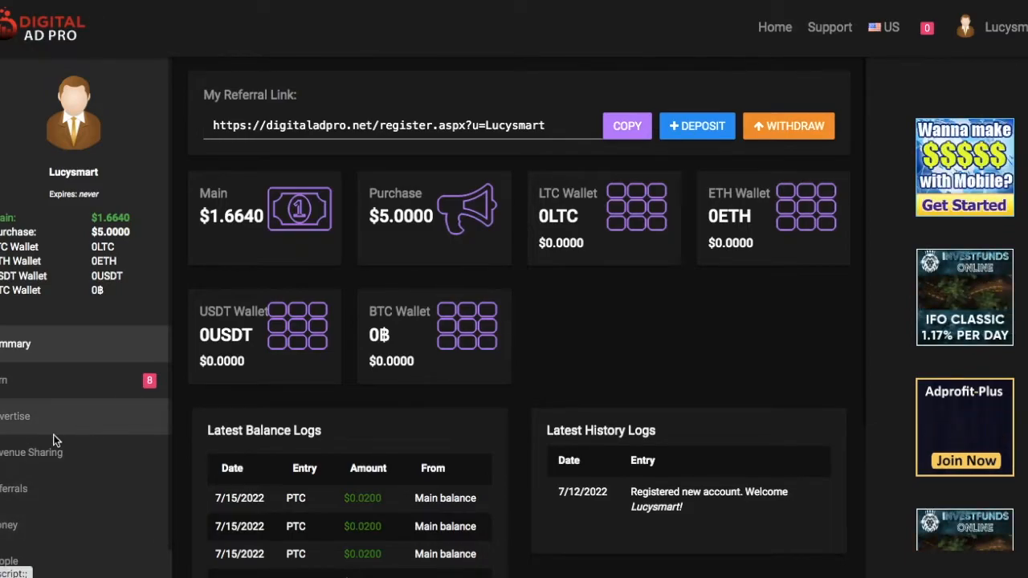
pyautogui.click(4, 381)
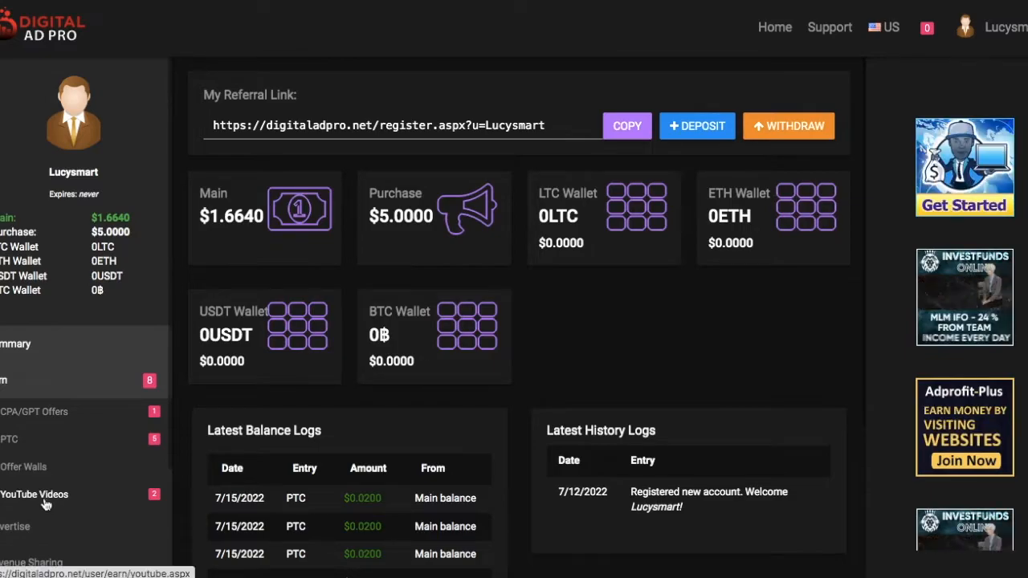
# Open the YouTube Videos earning page showing two paid videos at $0.0200 each
pyautogui.click(35, 494)
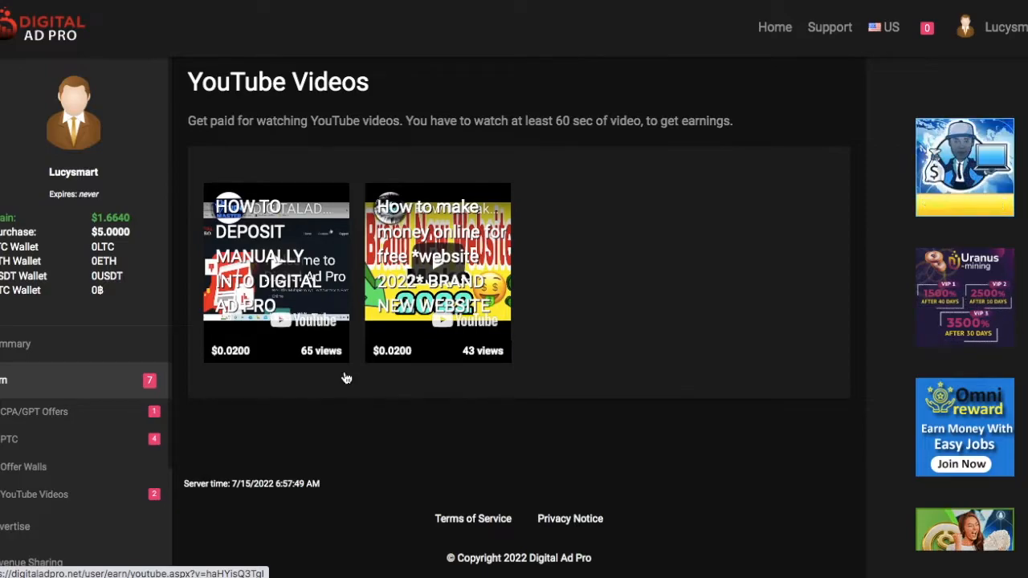
pyautogui.moveTo(155, 535)
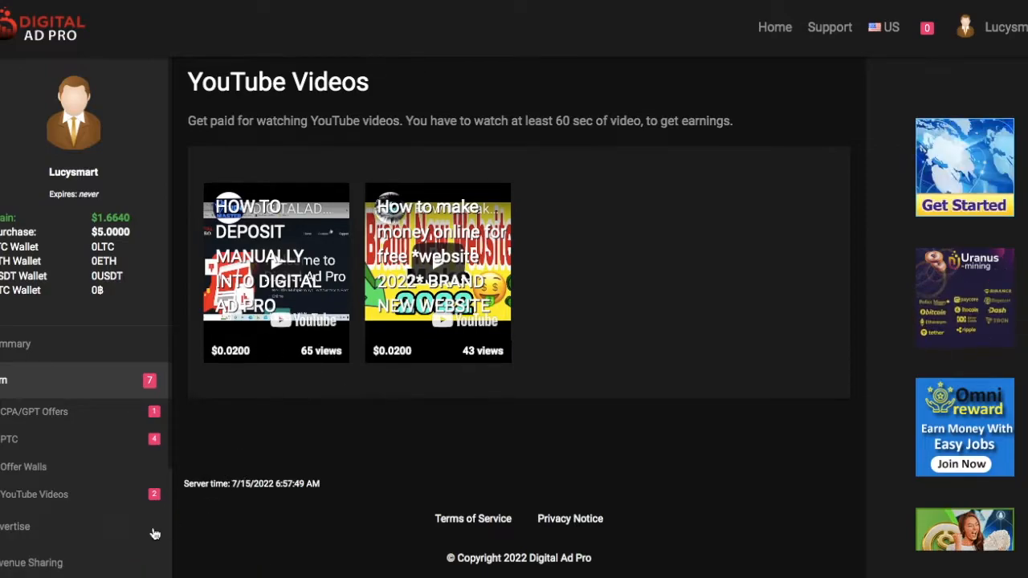
pyautogui.moveTo(312, 415)
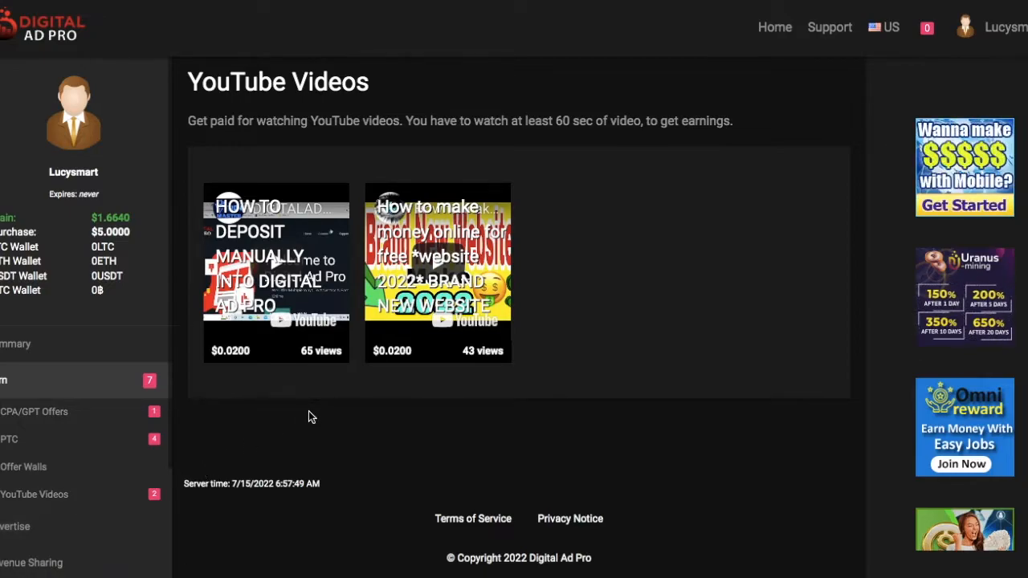
pyautogui.moveTo(338, 456)
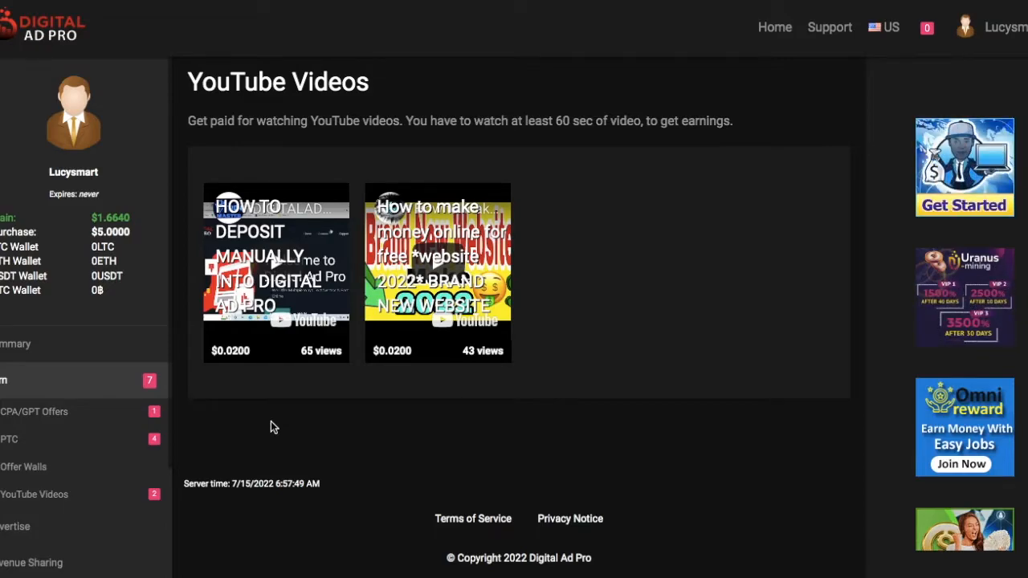
pyautogui.moveTo(336, 448)
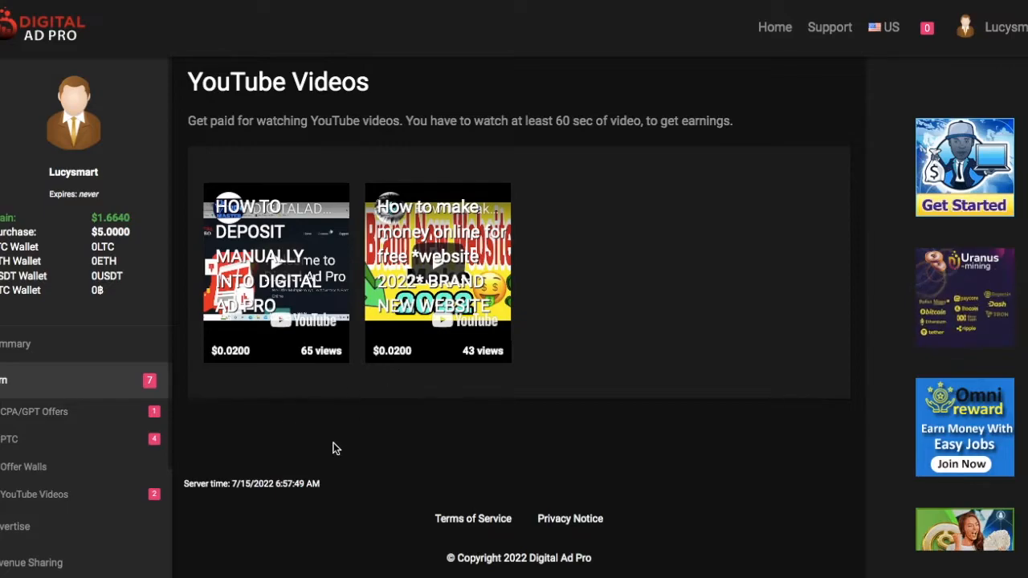
pyautogui.moveTo(314, 421)
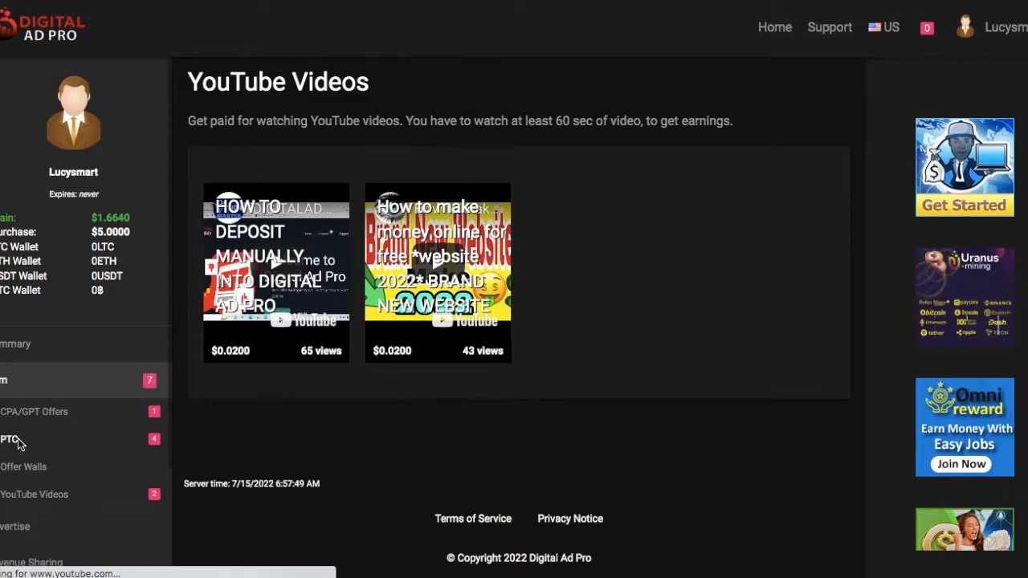
# Open the PTC page with ten $0.0200 ads and a roughly 16-hour reset countdown
pyautogui.click(10, 439)
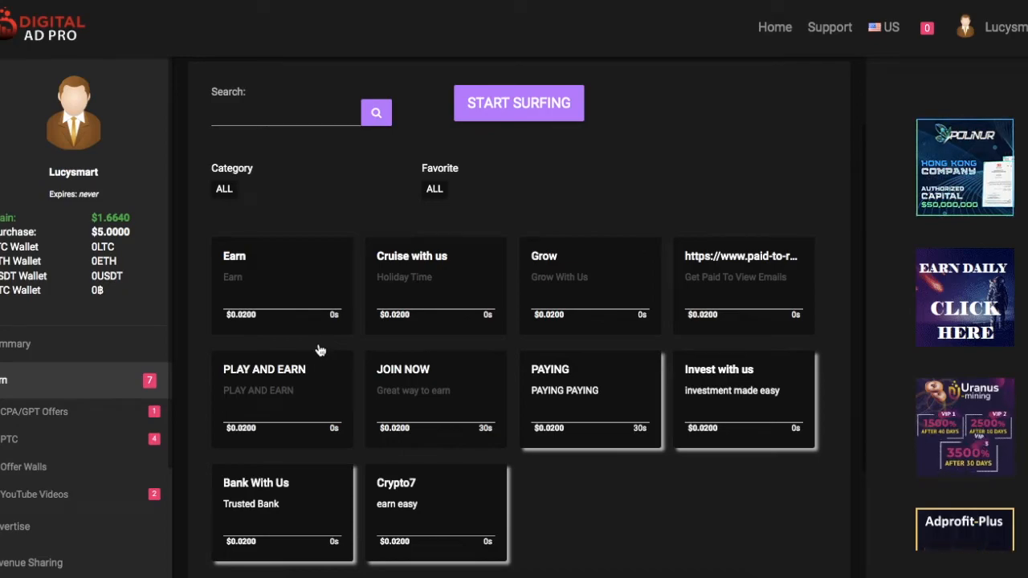
pyautogui.moveTo(319, 337)
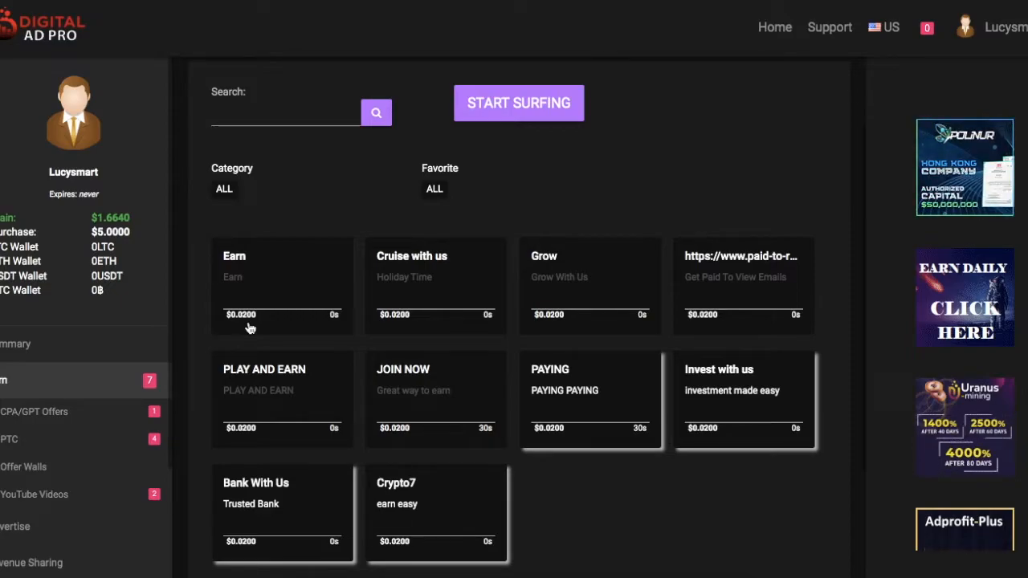
pyautogui.moveTo(259, 338)
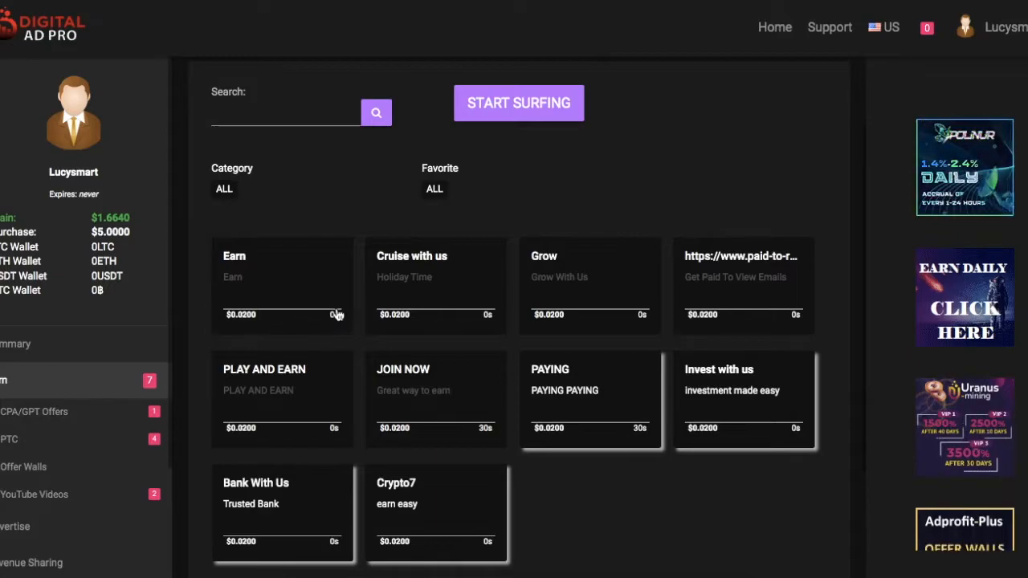
pyautogui.click(10, 438)
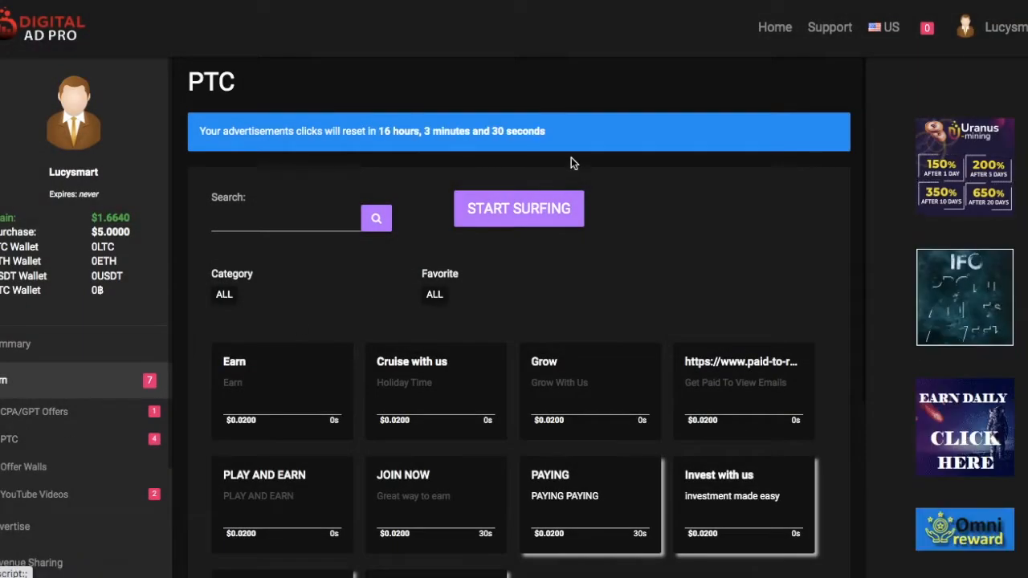
# Surf the paid ads, passing the Key and Printer icon checks, then expand Advertise
pyautogui.click(518, 208)
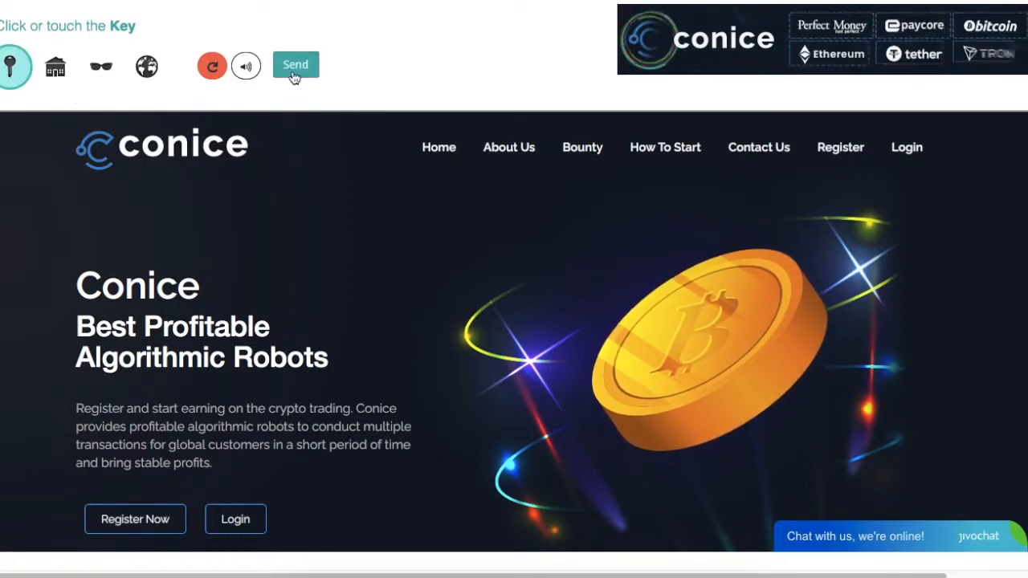
pyautogui.click(295, 64)
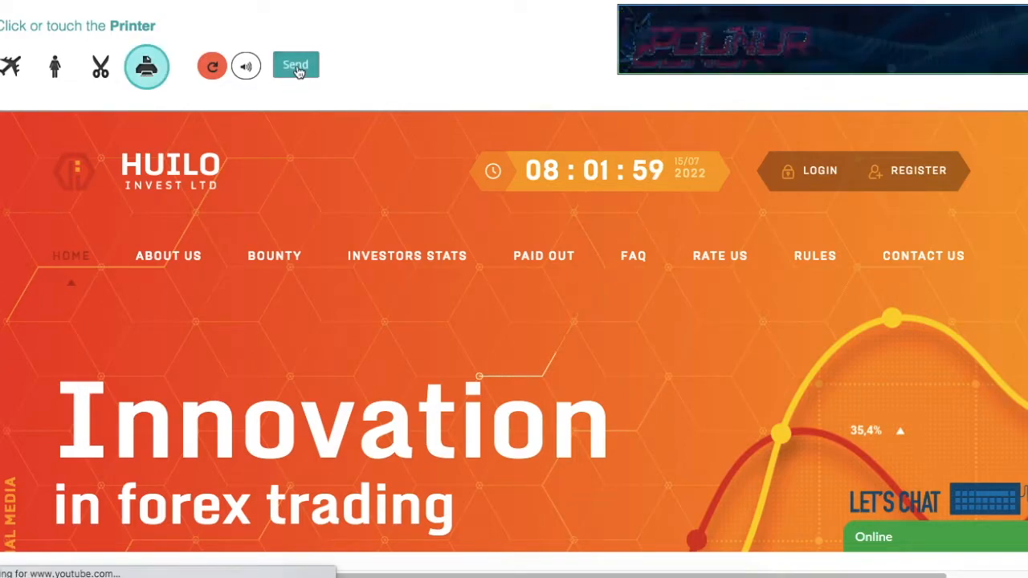
pyautogui.click(295, 64)
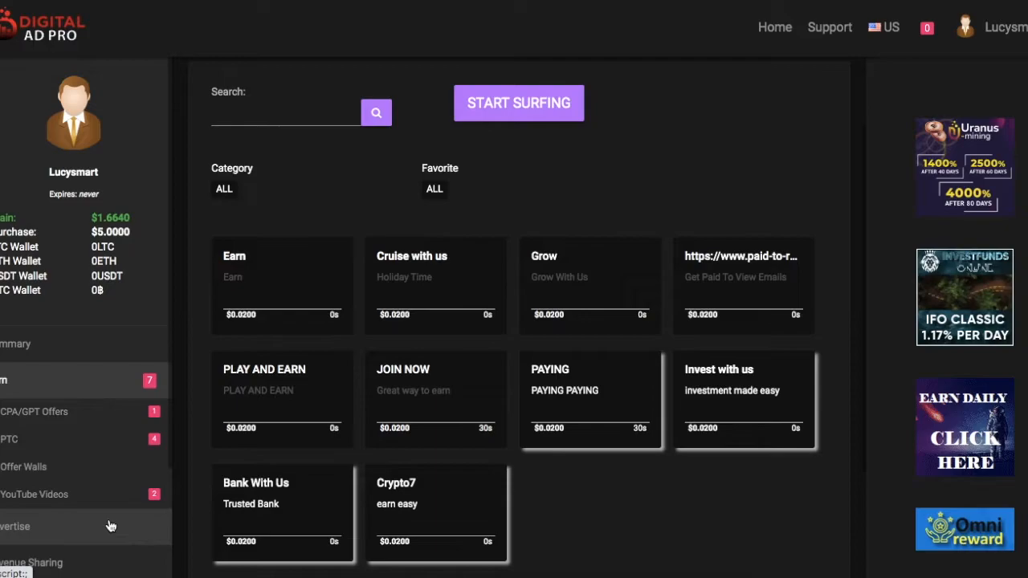
pyautogui.click(16, 526)
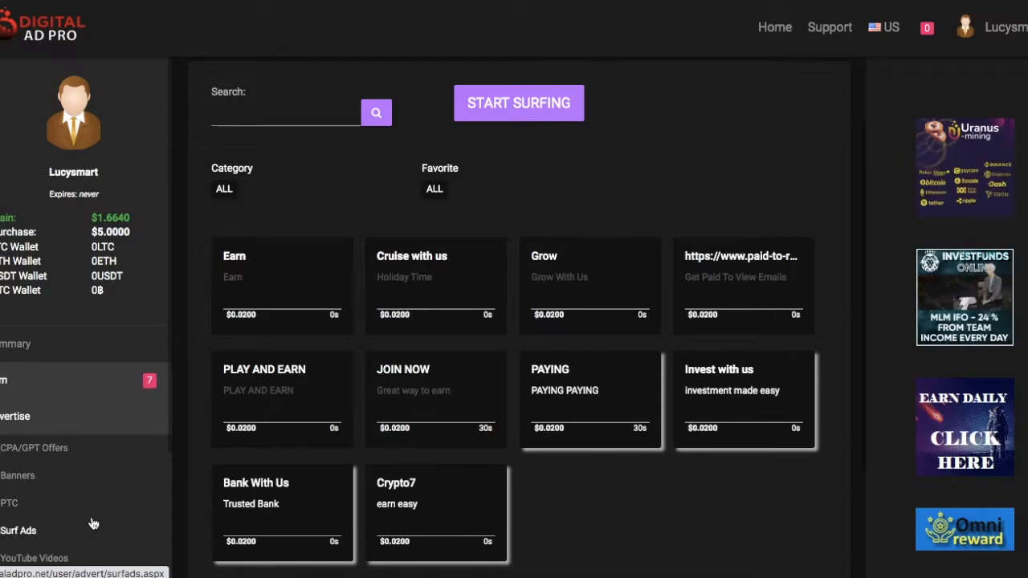
# Open Surf Ads under Advertise, showing the $2.0000 pack of 1,000 views
pyautogui.scroll(-3)
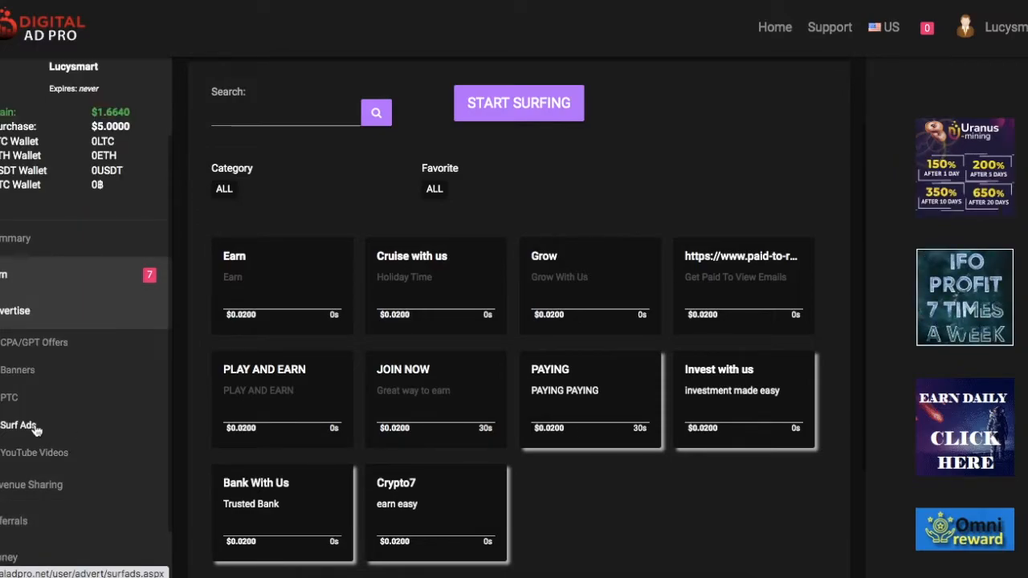
pyautogui.click(17, 425)
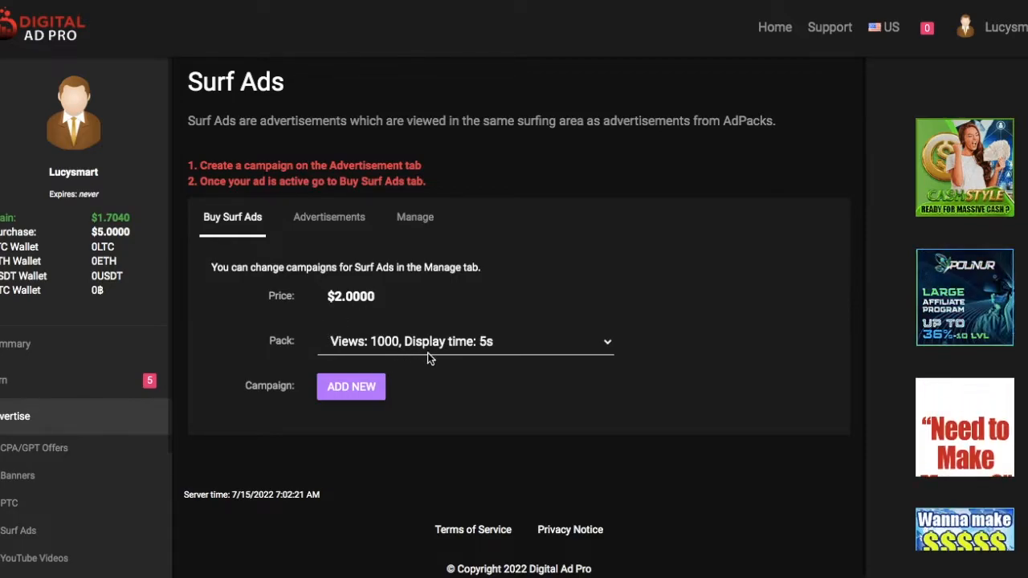
pyautogui.moveTo(519, 375)
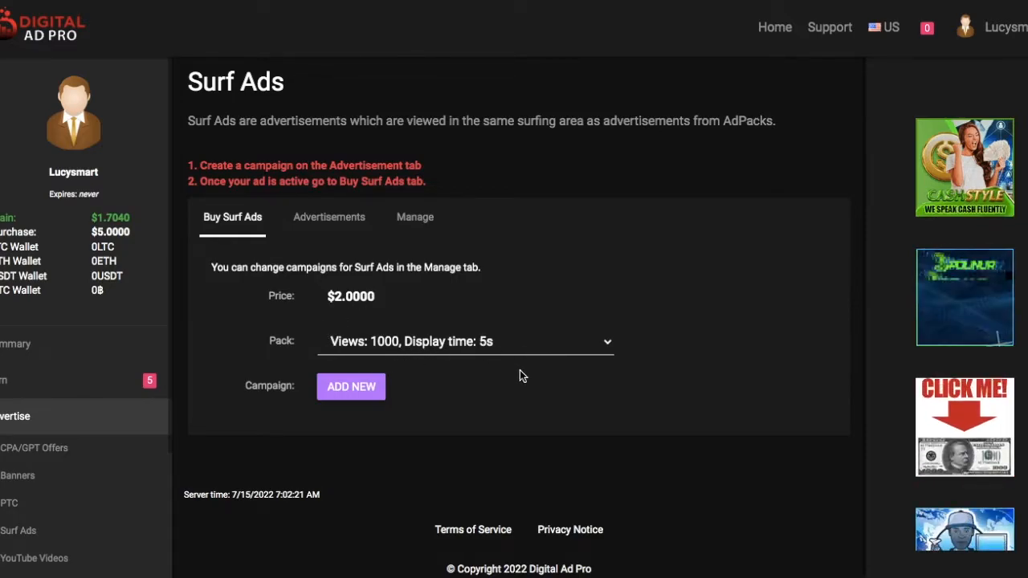
# Review the Buy Surf Ads tab, then open the empty Banners campaign page
pyautogui.click(465, 342)
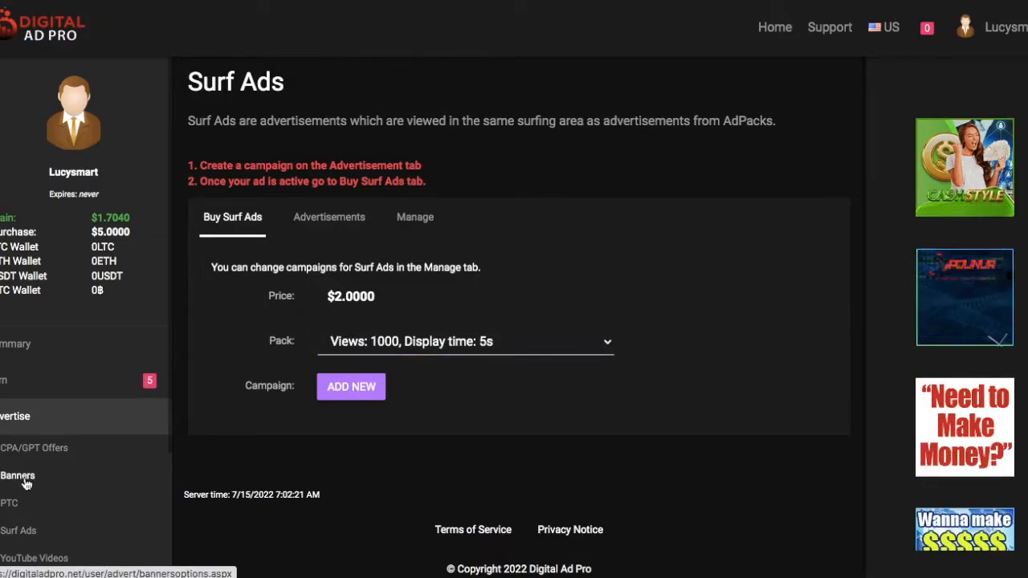
pyautogui.click(18, 476)
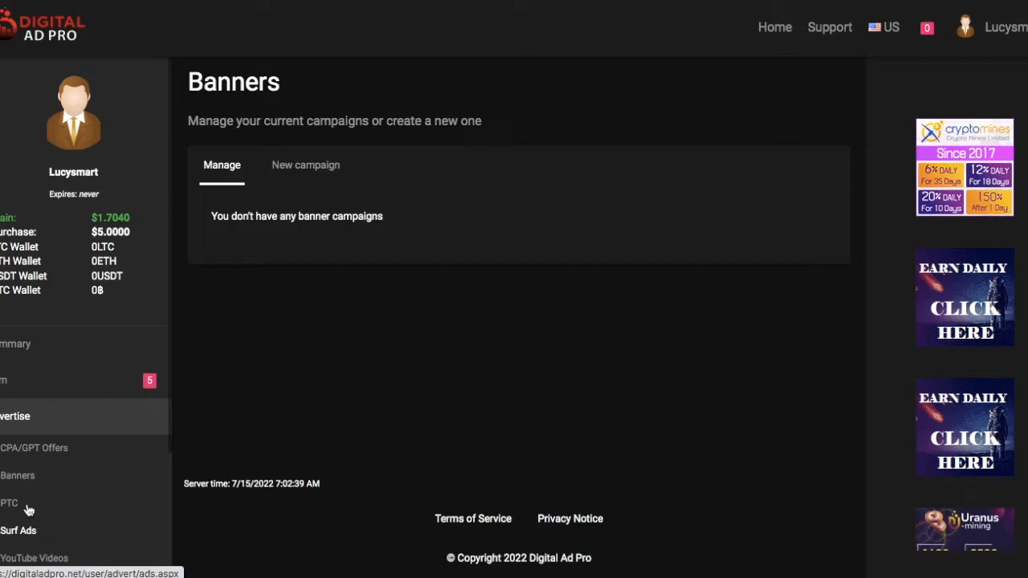
# Start a new PTC campaign, offering 100 views at 30 seconds for $5.0000
pyautogui.click(8, 503)
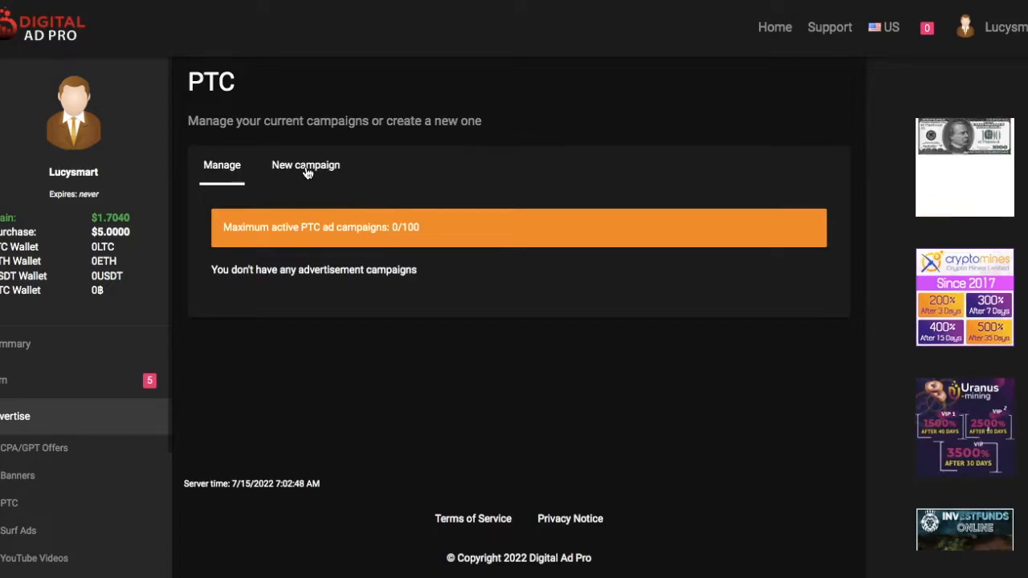
pyautogui.click(305, 165)
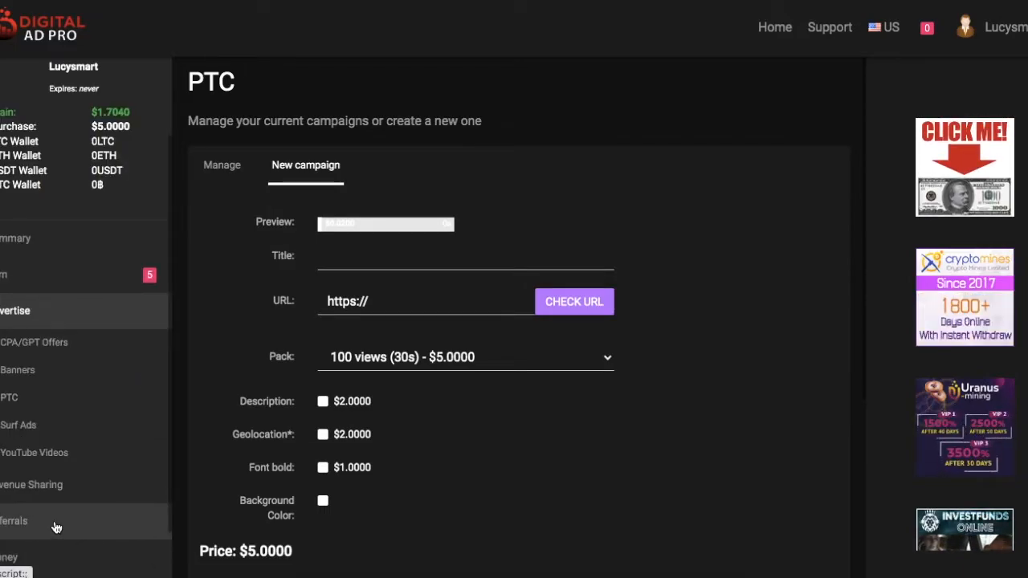
# Open AdPack Advertisements via Surf under Revenue Sharing in the sidebar
pyautogui.scroll(-3)
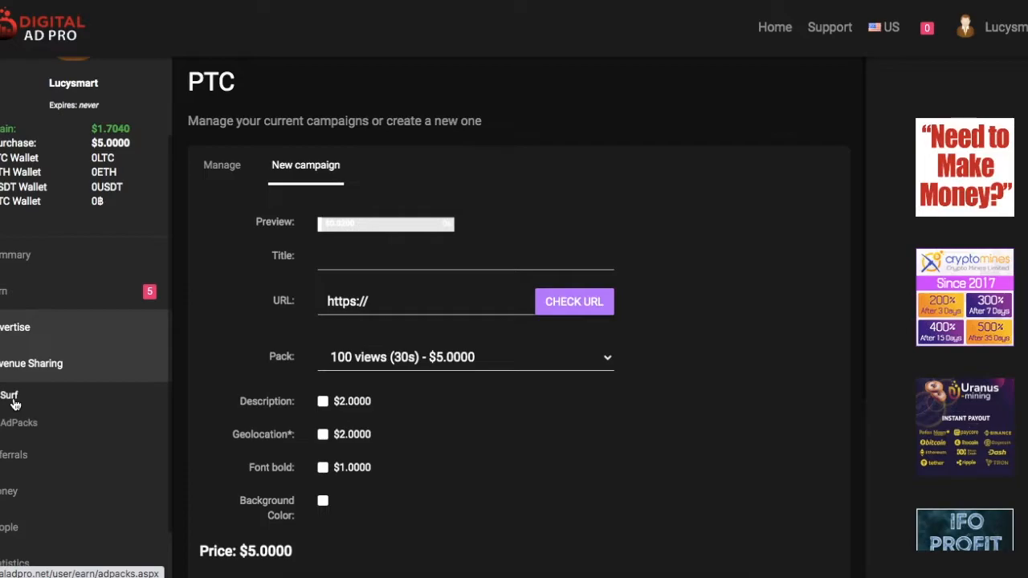
pyautogui.click(10, 394)
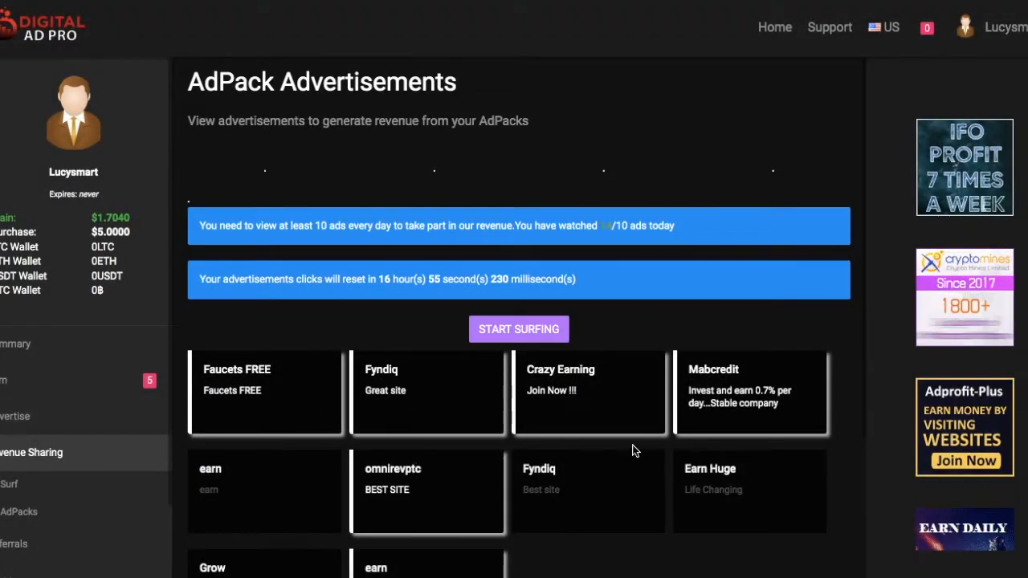
# Start surfing the AdPack ads, bringing up the 7k Metals ad and its icon check
pyautogui.scroll(-3)
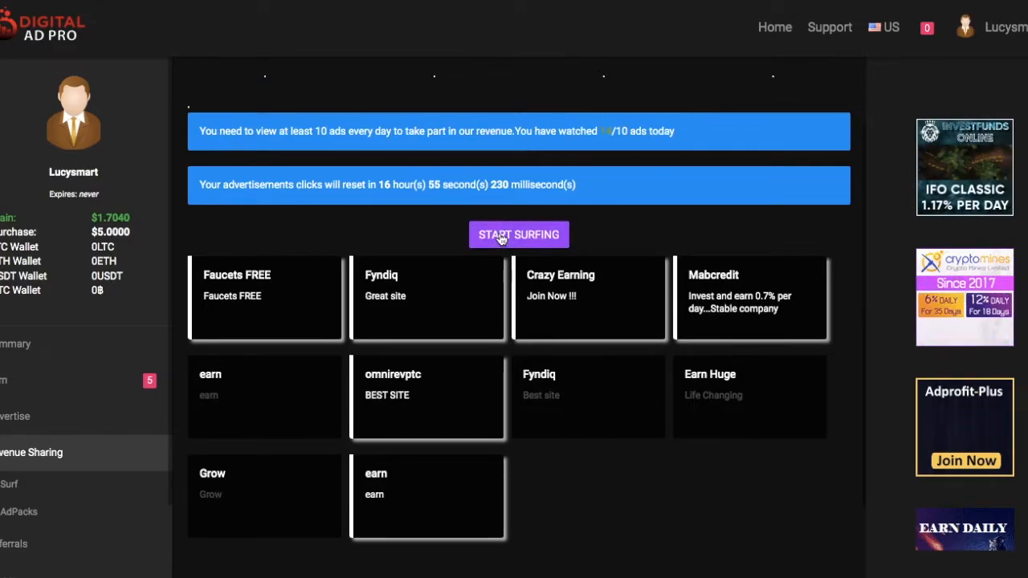
pyautogui.click(518, 234)
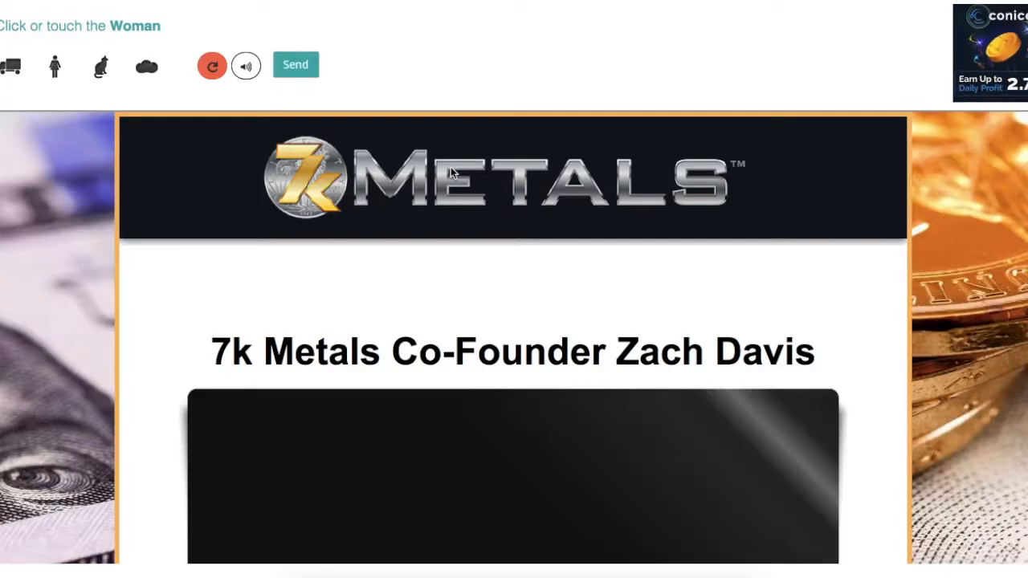
# Pick the woman icon and send the answer on the 7k Metals ad check
pyautogui.click(54, 66)
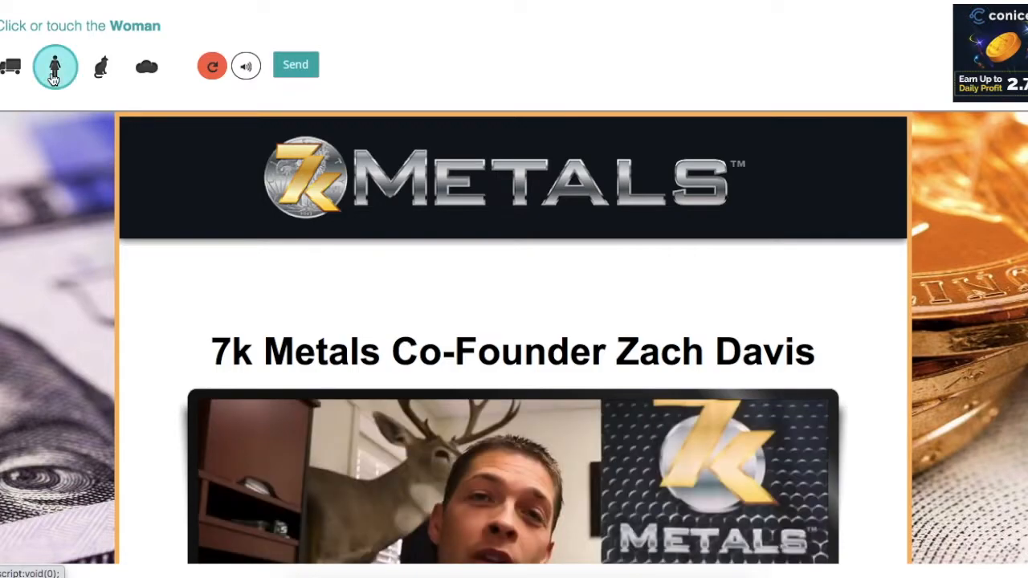
pyautogui.click(55, 67)
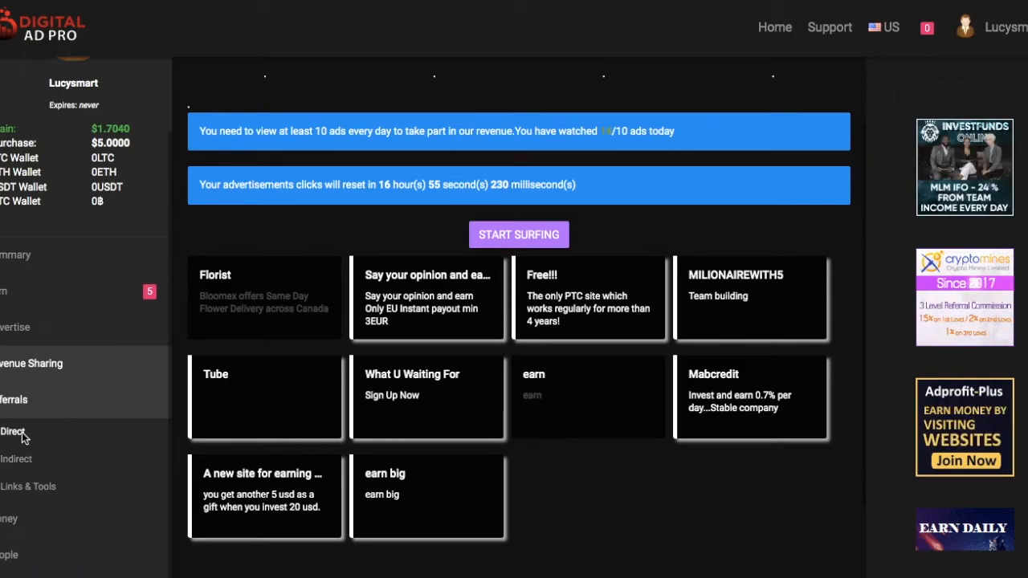
# Open Referrals > Direct to show the upline and five direct referrals
pyautogui.click(13, 431)
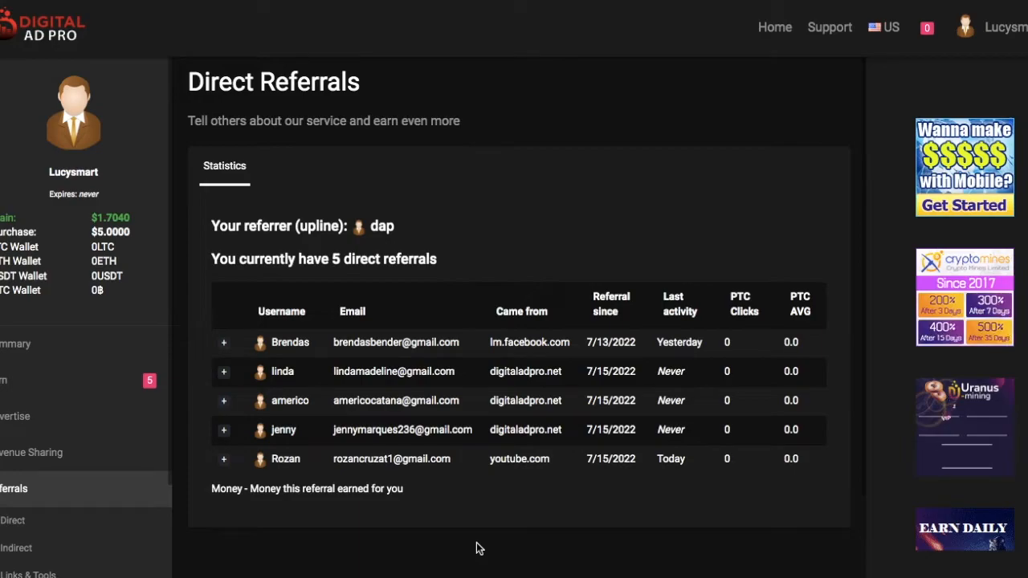
pyautogui.moveTo(393, 472)
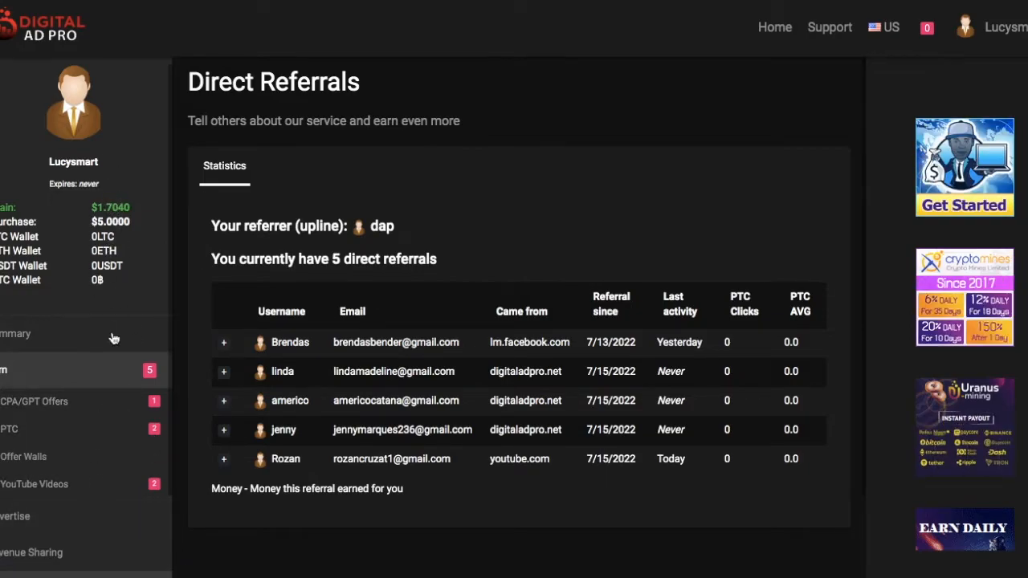
pyautogui.scroll(-3)
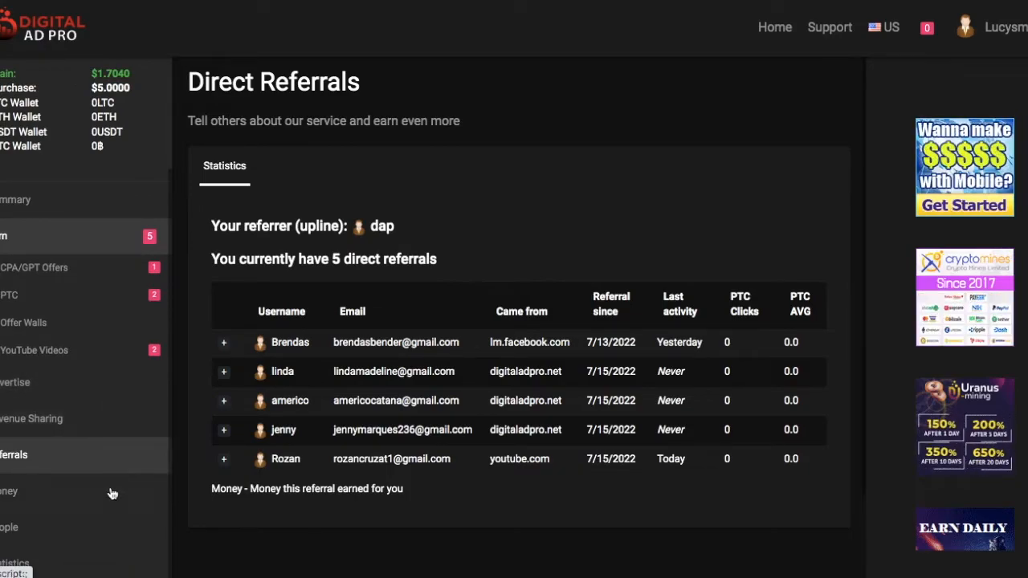
pyautogui.scroll(-3)
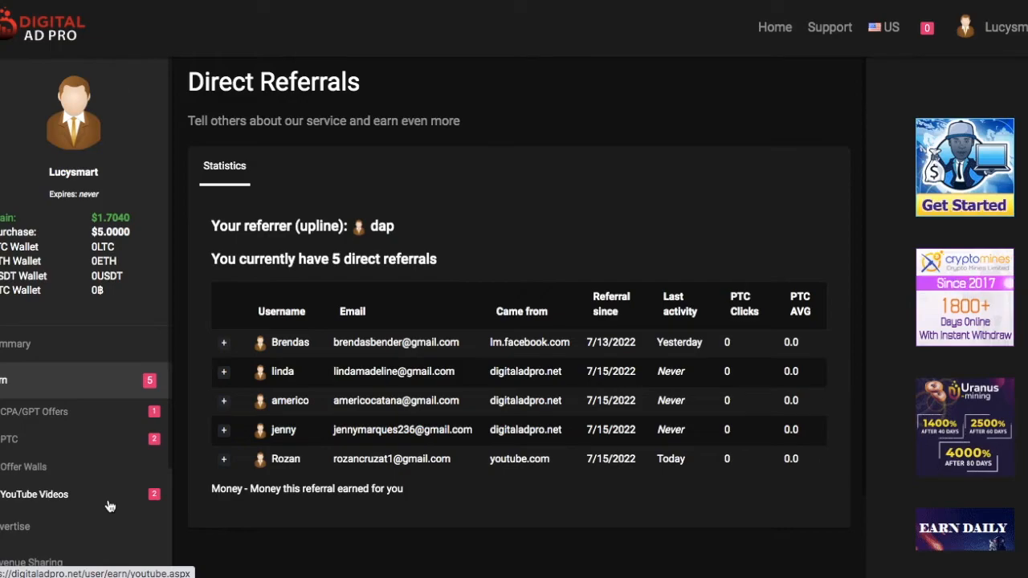